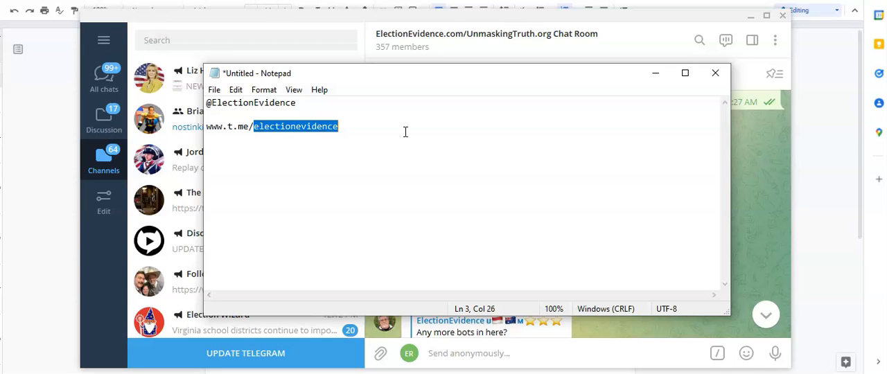
mouse_move(482, 113)
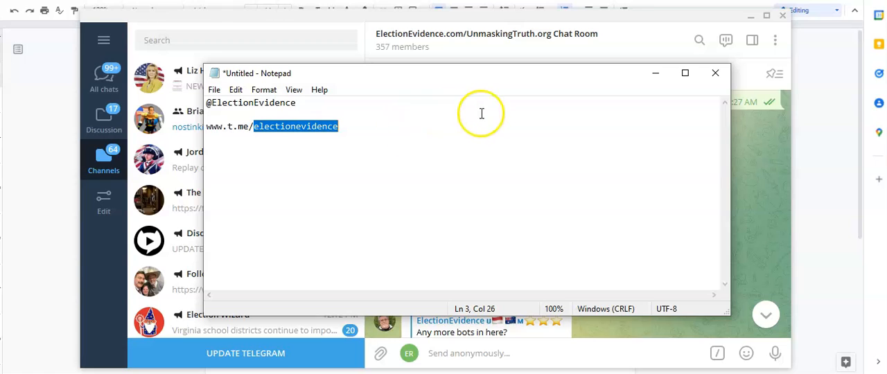
key("ctrl+a")
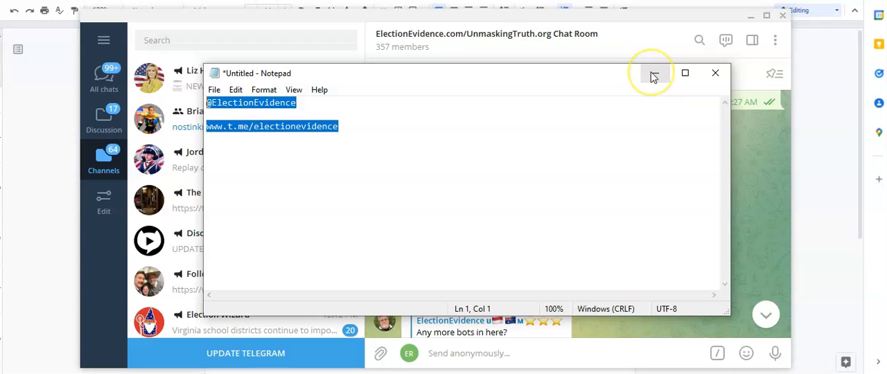
mouse_move(654, 72)
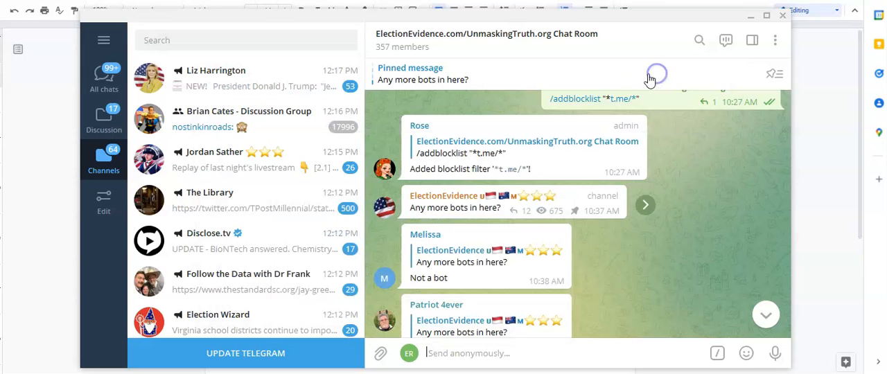
mouse_move(718, 159)
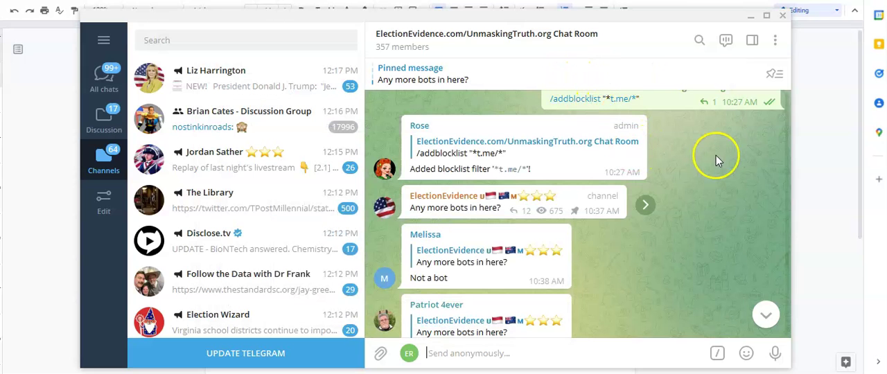
mouse_move(554, 127)
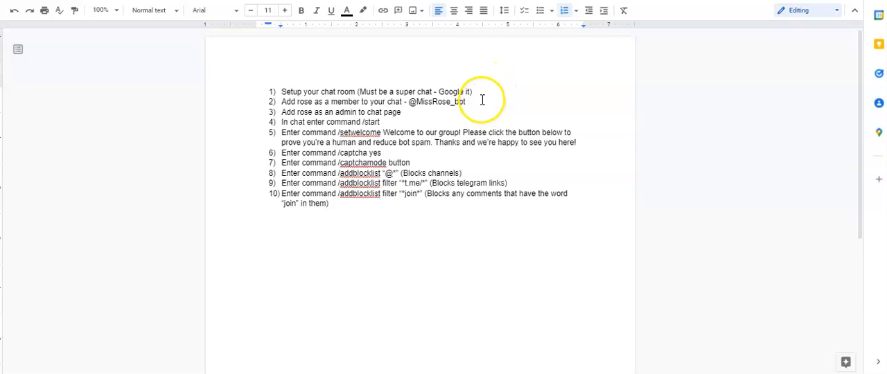
mouse_move(360, 101)
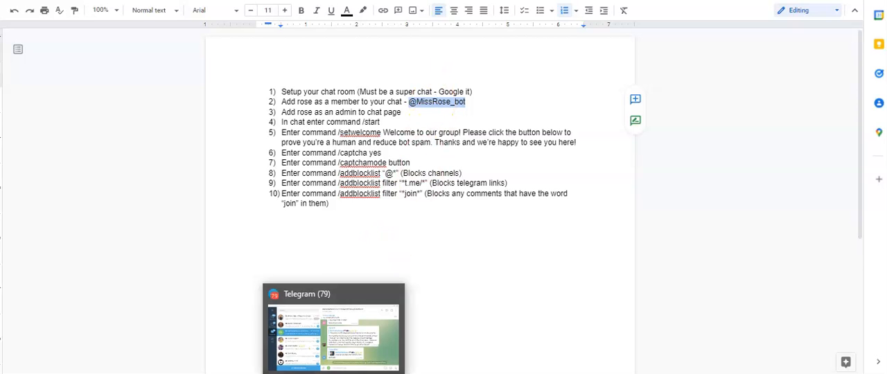
left_click(333, 328)
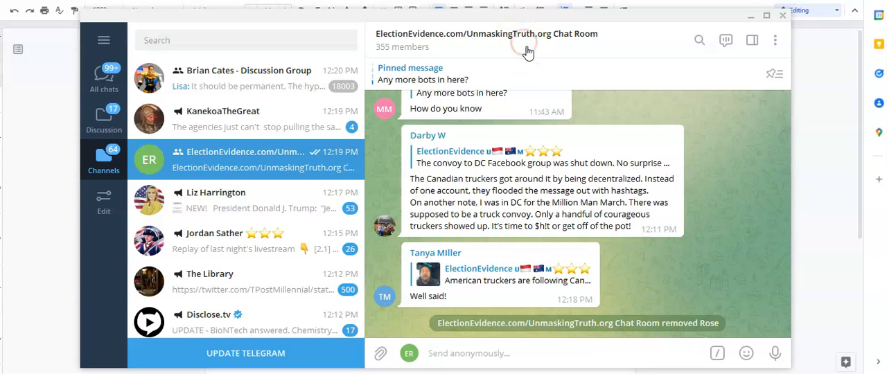
left_click(485, 33)
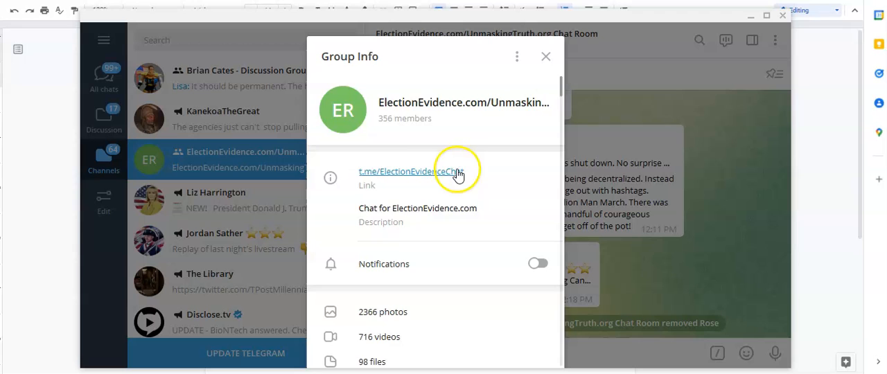
scroll("down", 3)
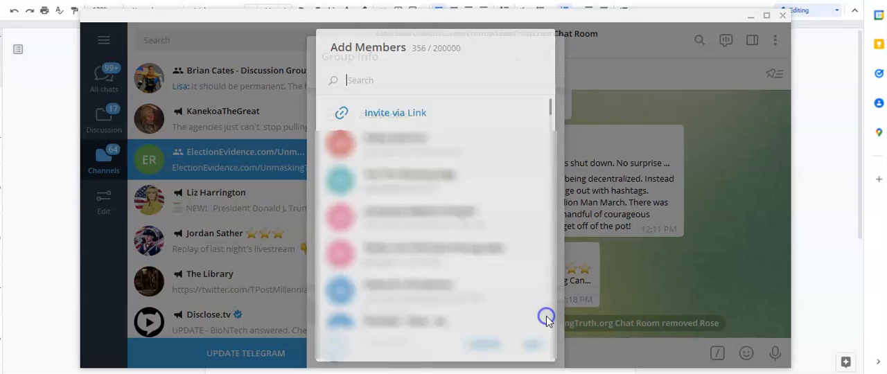
type("@MissRose_bot")
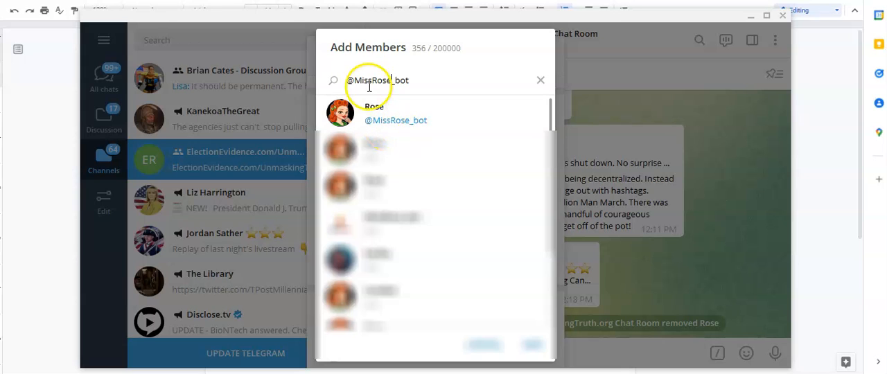
left_click(396, 114)
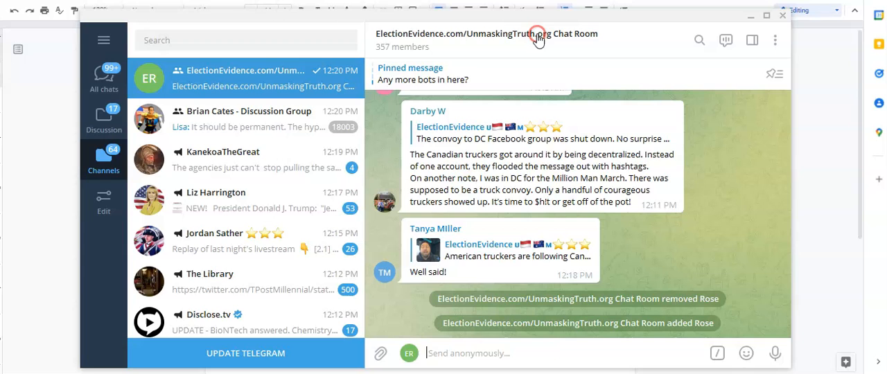
mouse_move(39, 90)
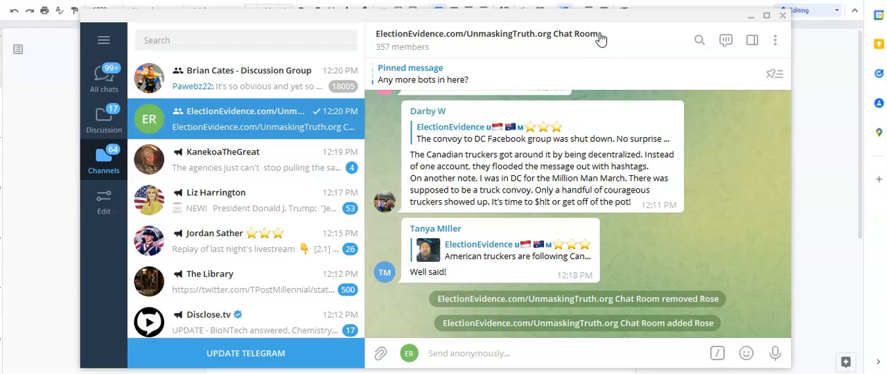
mouse_move(575, 30)
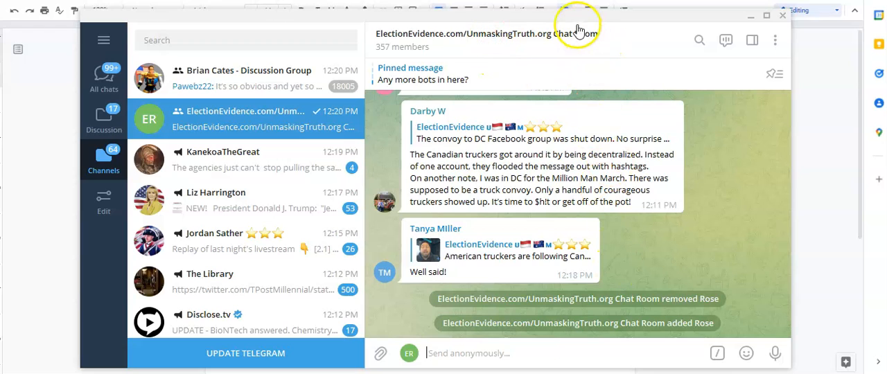
- Promote Rose to admin from the chat room's Manage group member list
left_click(776, 39)
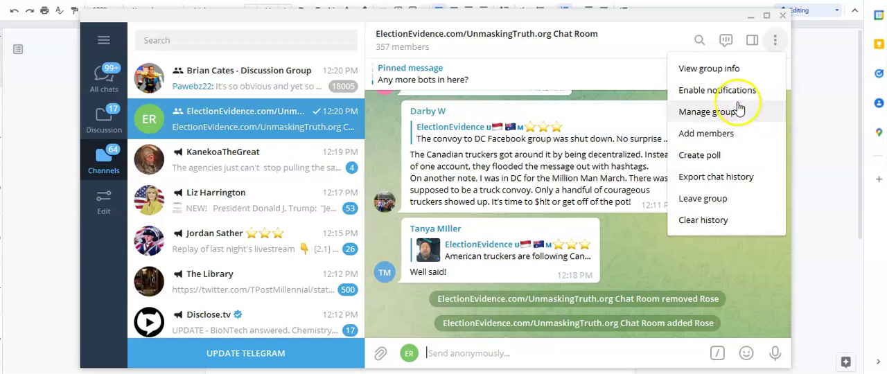
left_click(710, 68)
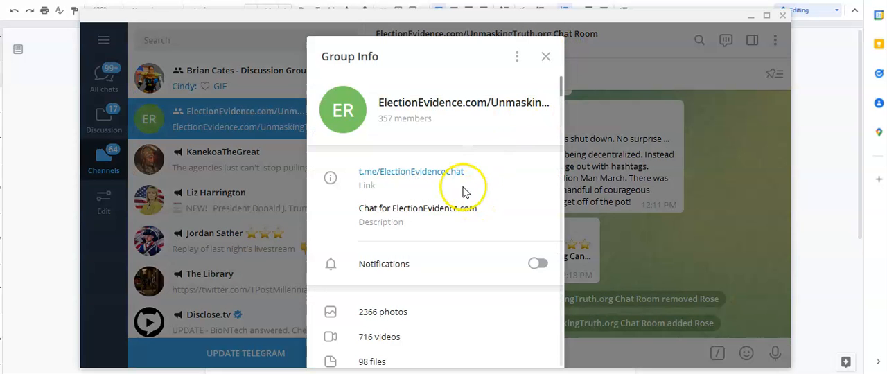
scroll("down", 3)
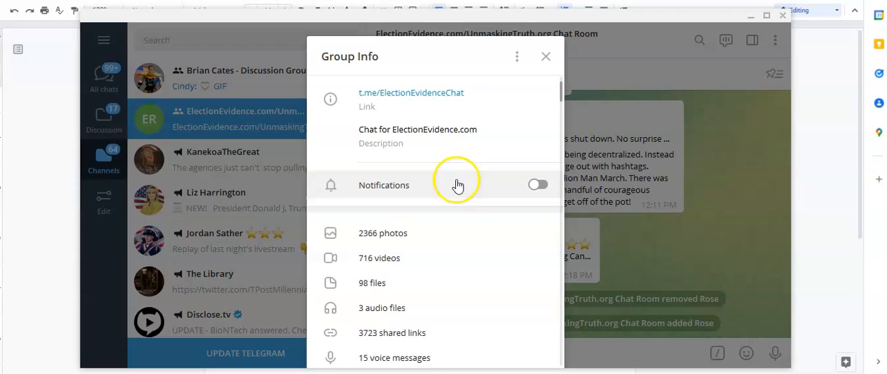
scroll("down", 3)
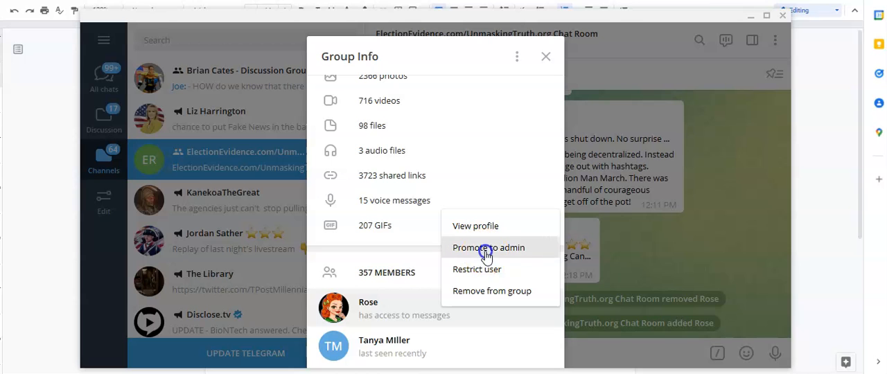
left_click(488, 247)
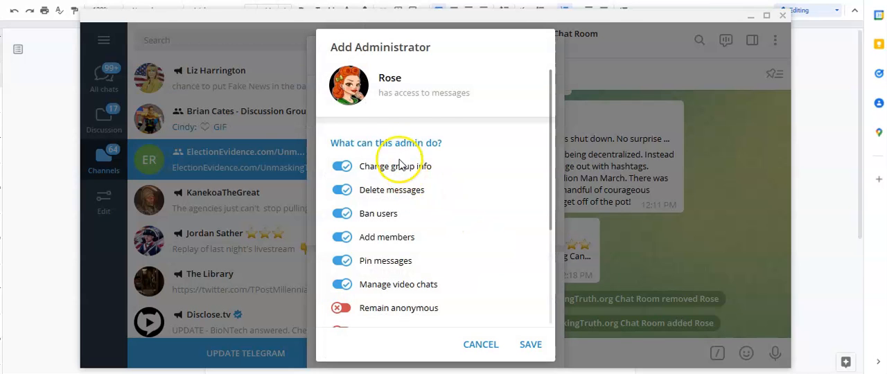
- Save Rose's default admin permissions and leave the group info panel
scroll("down", 3)
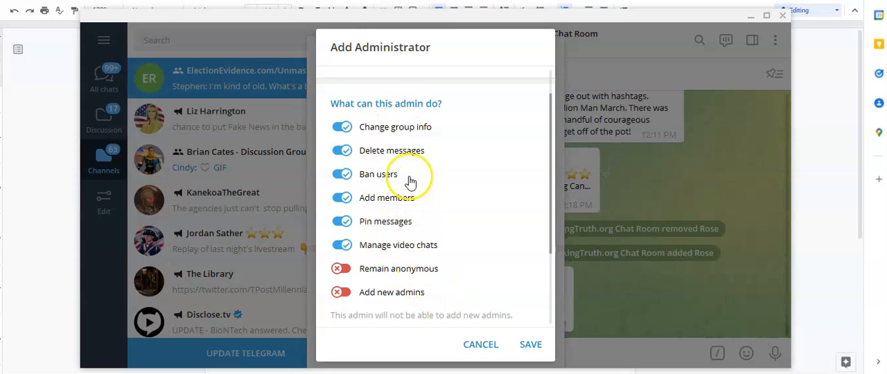
scroll("down", 3)
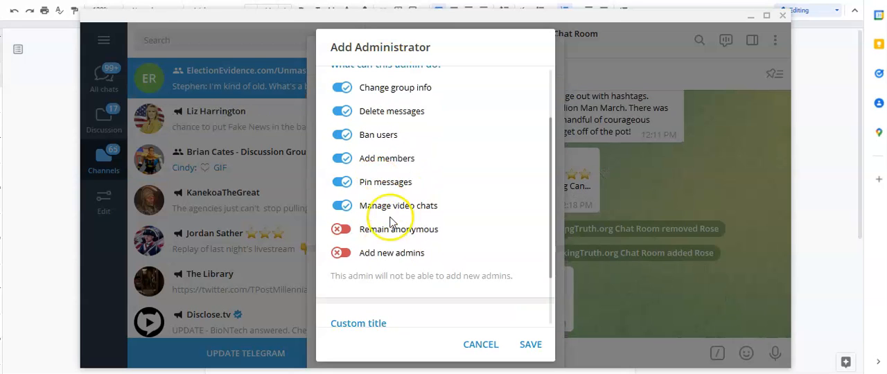
left_click(530, 344)
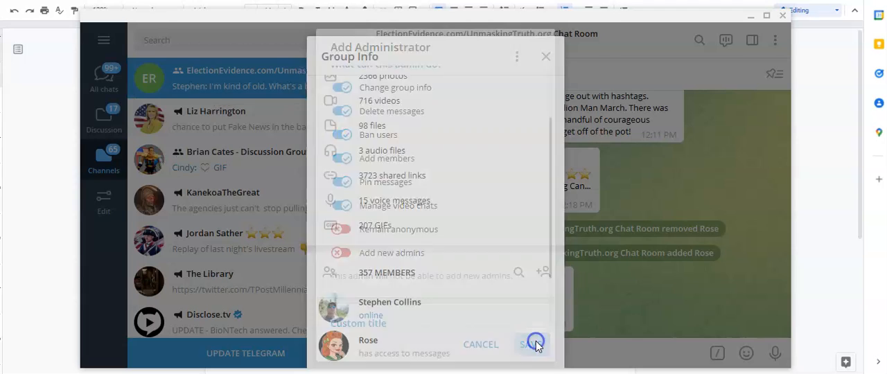
left_click(531, 344)
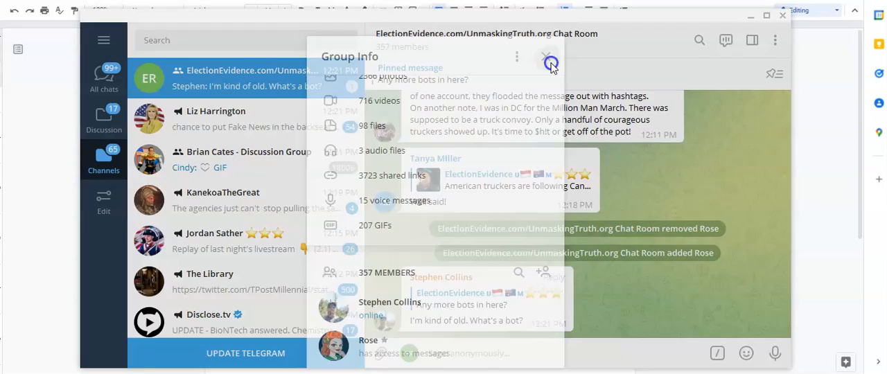
left_click(550, 63)
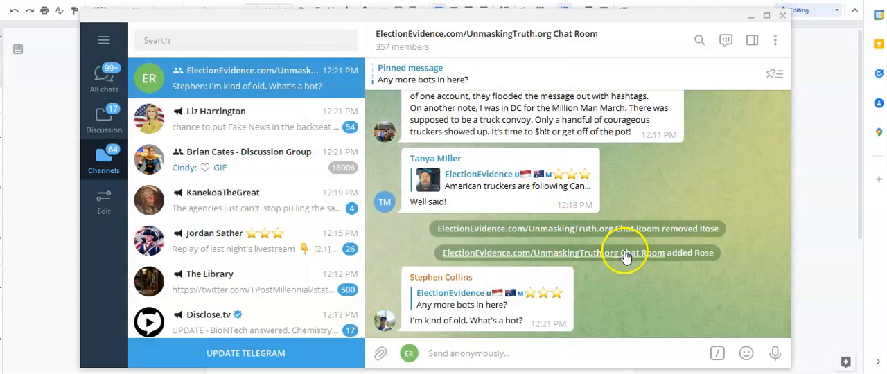
mouse_move(635, 262)
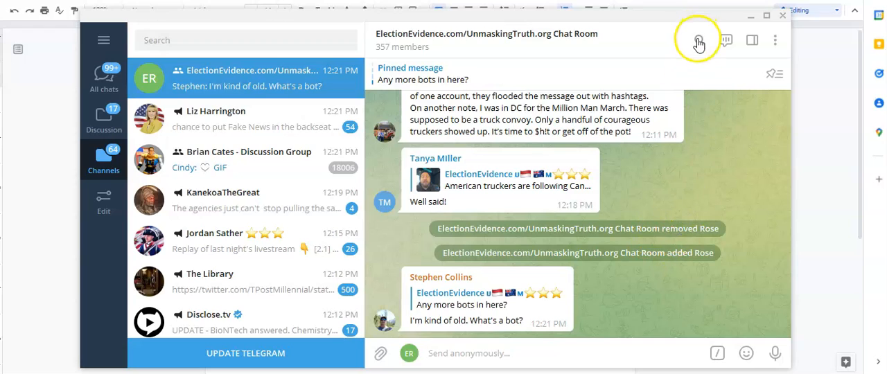
left_click(698, 39)
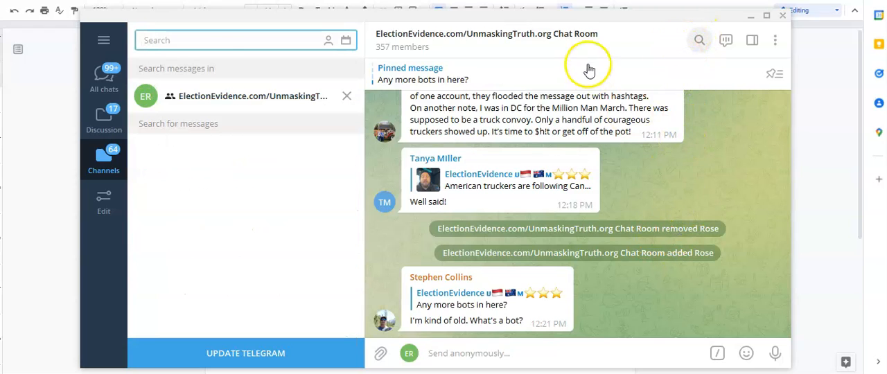
mouse_move(551, 53)
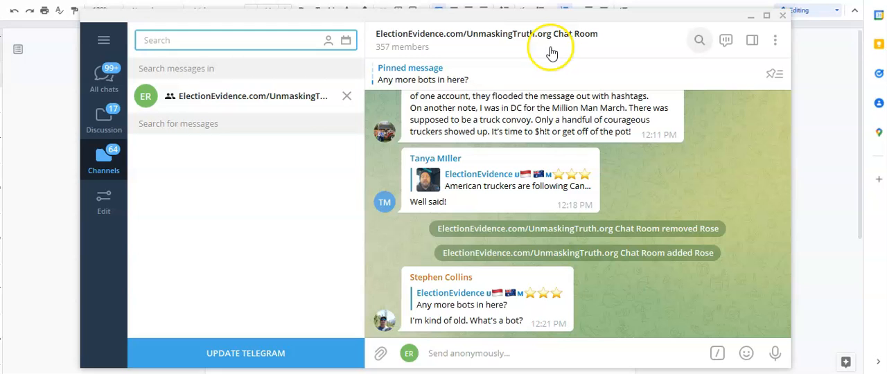
mouse_move(554, 43)
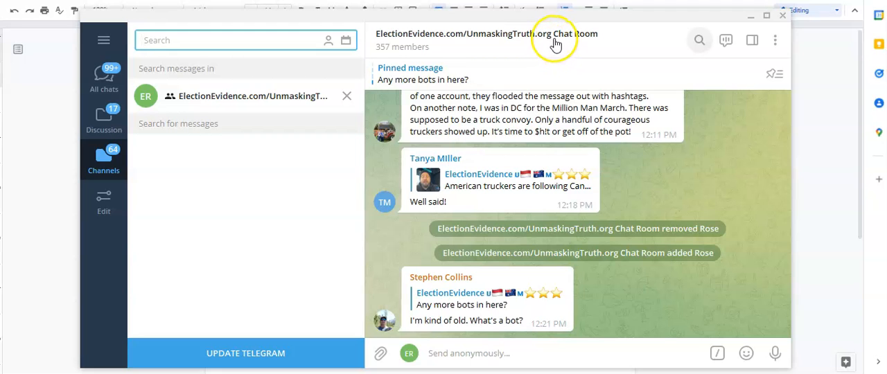
left_click(485, 33)
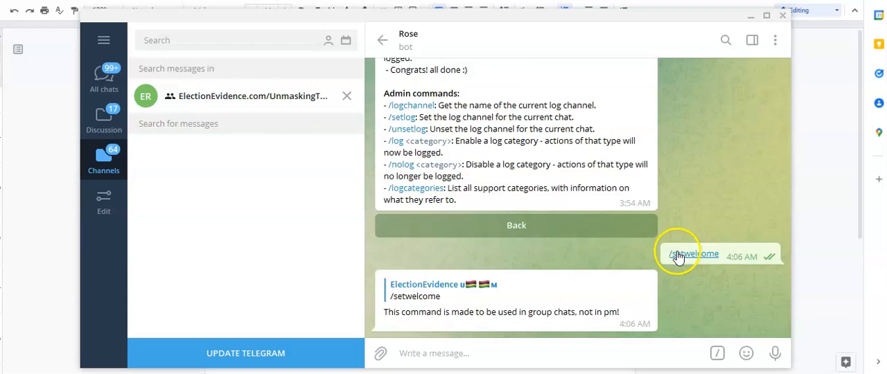
scroll("up", 3)
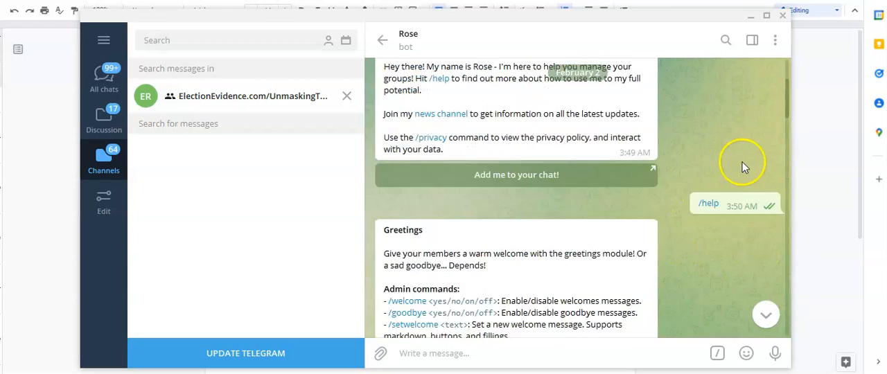
scroll("up", 3)
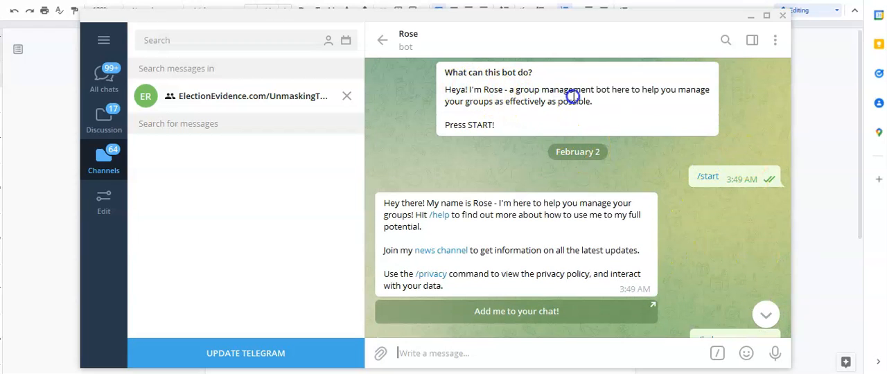
mouse_move(621, 154)
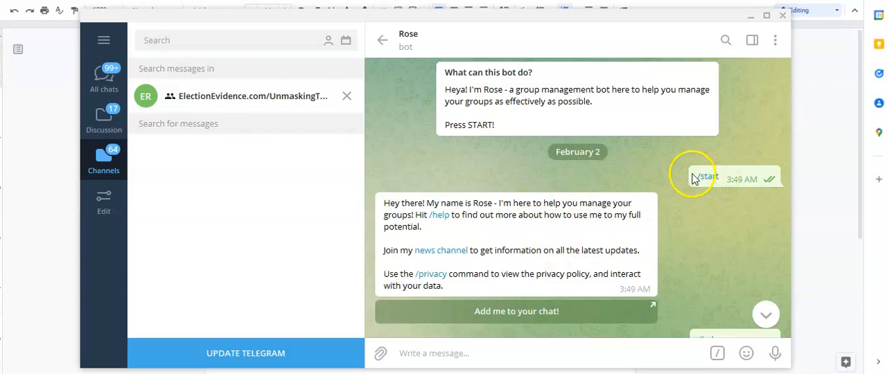
mouse_move(588, 94)
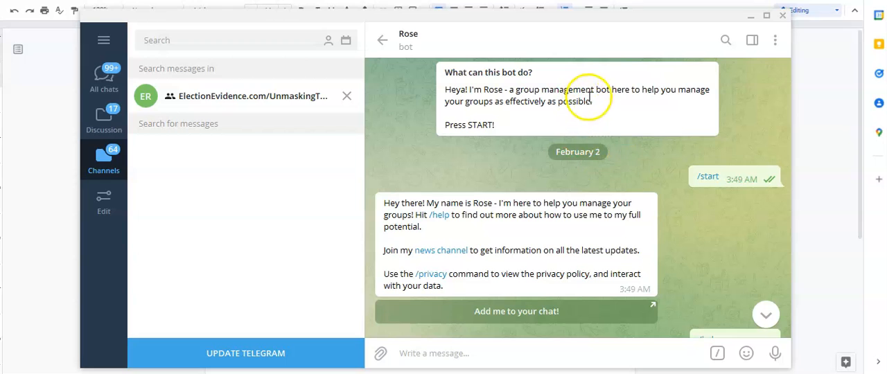
mouse_move(728, 201)
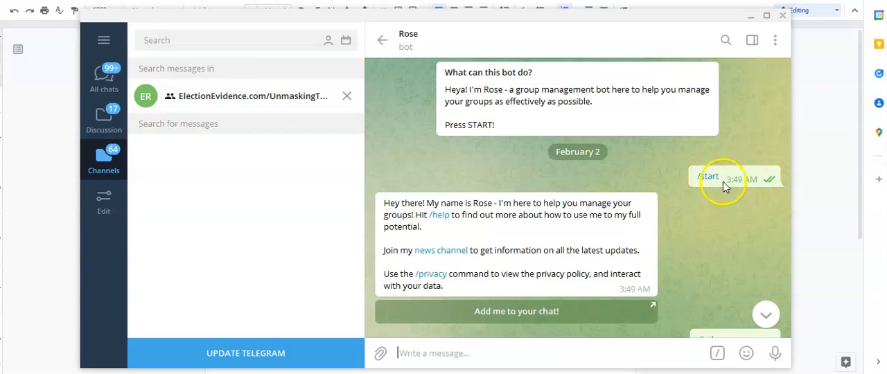
mouse_move(650, 130)
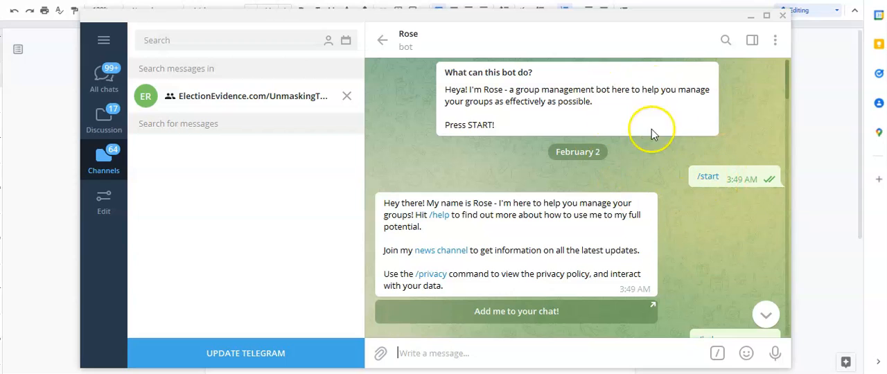
mouse_move(723, 108)
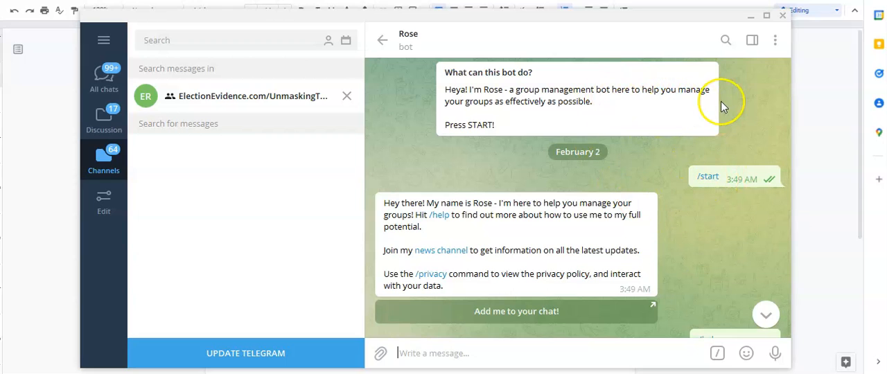
mouse_move(678, 104)
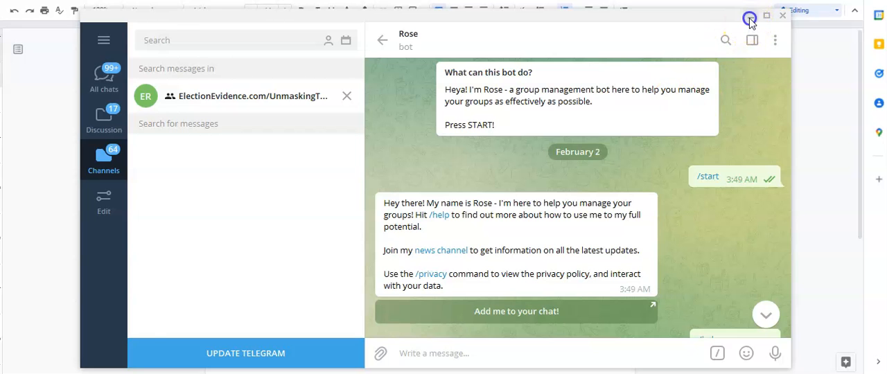
left_click(781, 15)
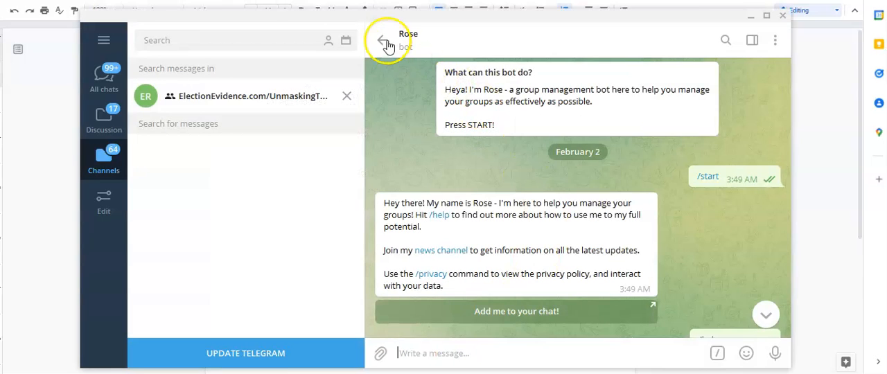
- Return to the group chat room and send Rose the /start command
left_click(387, 43)
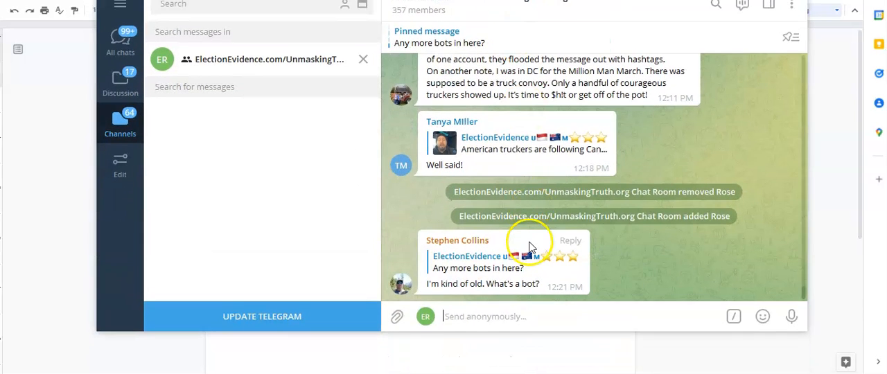
type("/sta")
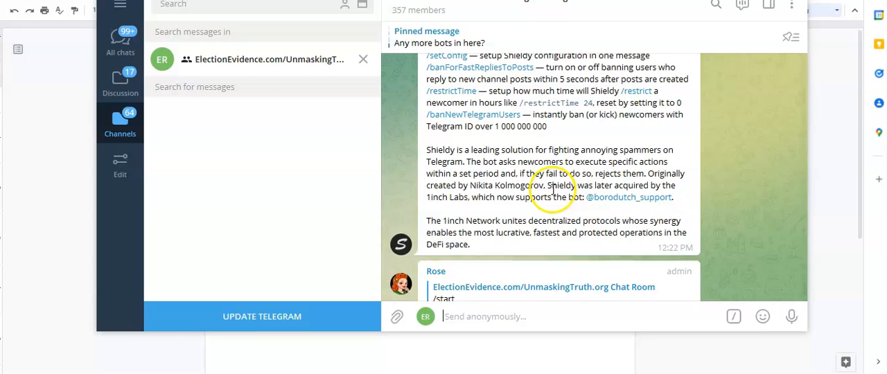
scroll("down", 3)
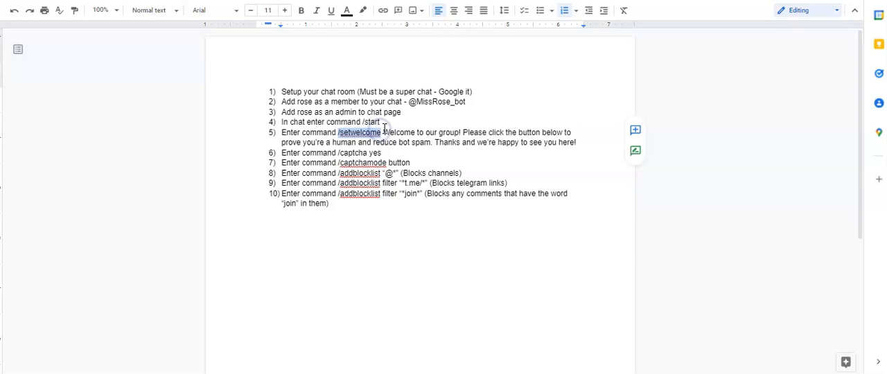
left_click_drag(382, 133, 525, 147)
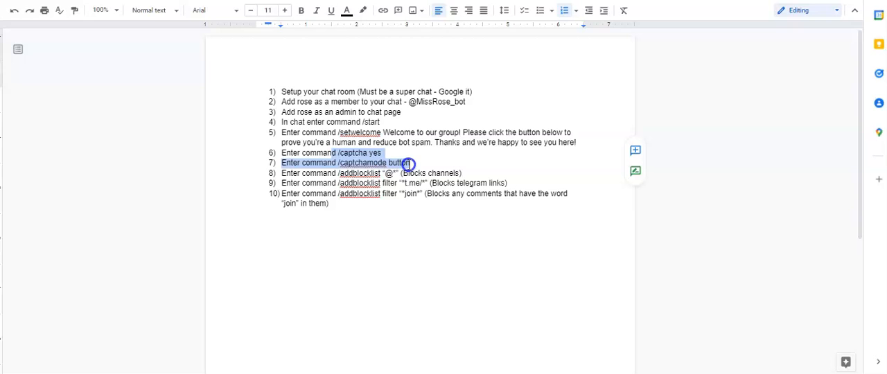
left_click(432, 142)
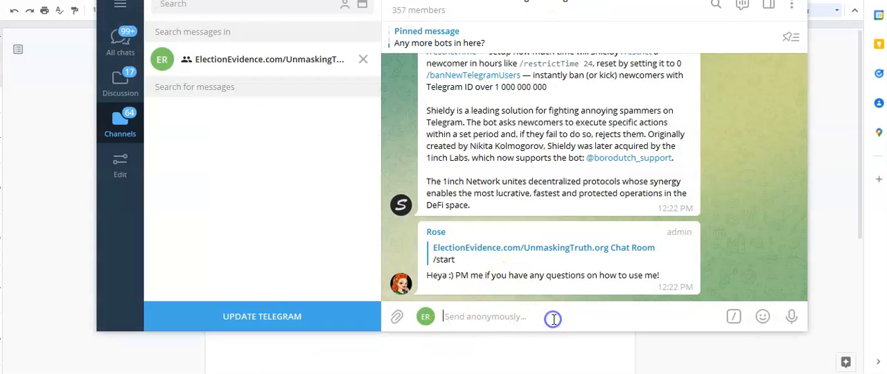
type("/setwelcome Welcome to our group! Please click the button below to prove you're a human and reduce bot spam. Thanks and we're happy to see you here!")
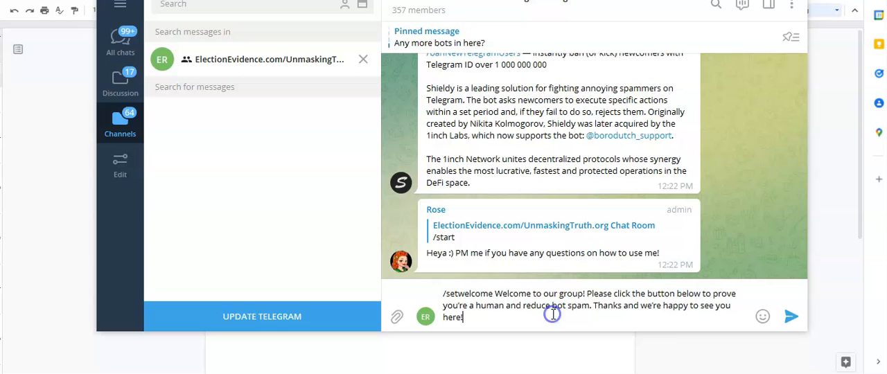
type("@ElectionE")
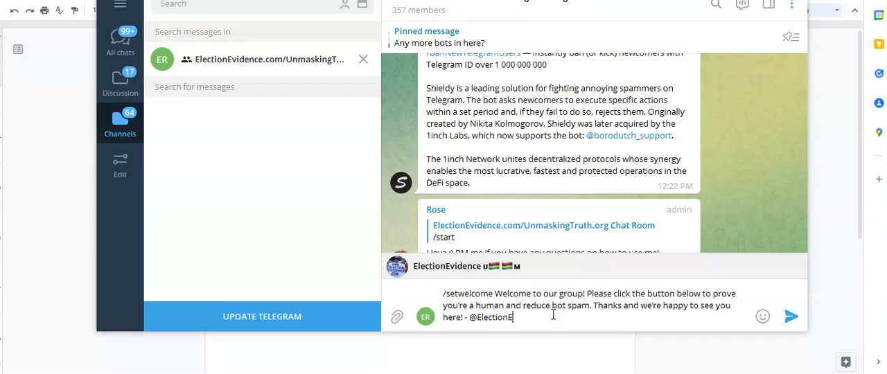
type("vidence")
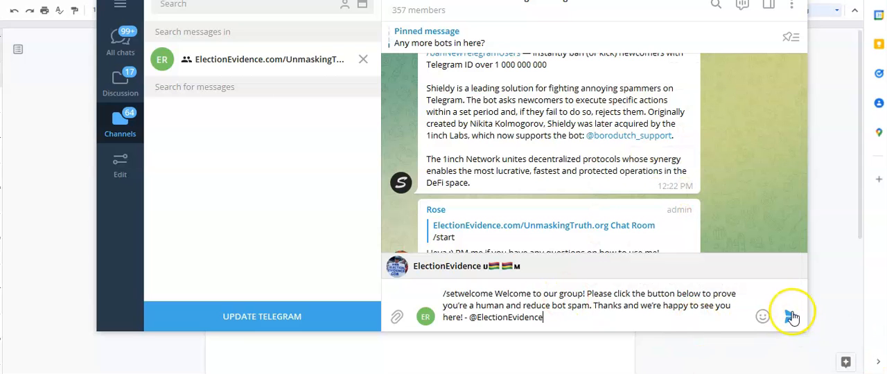
left_click(792, 311)
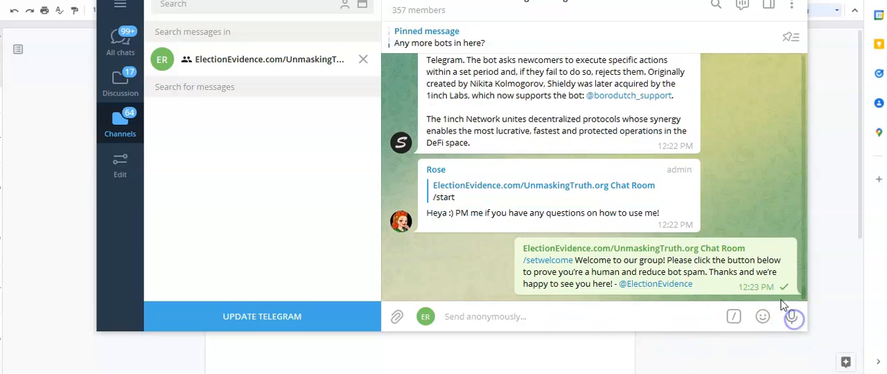
scroll("down", 3)
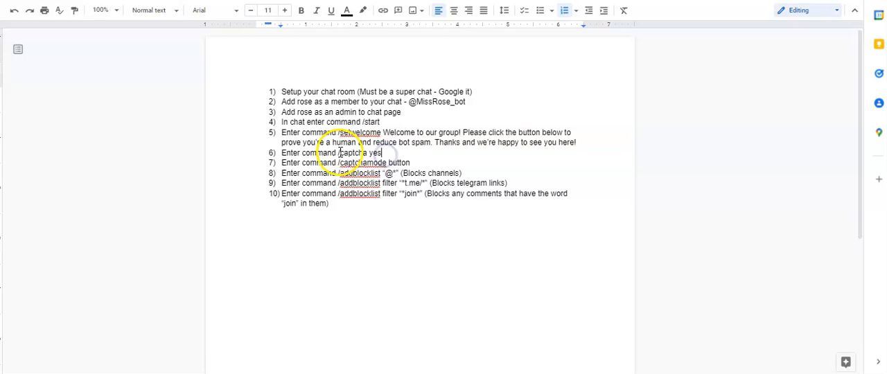
- Send /captcha yes, delete Shieldy's captcha message and prove admin identity to Rose
double_click(354, 152)
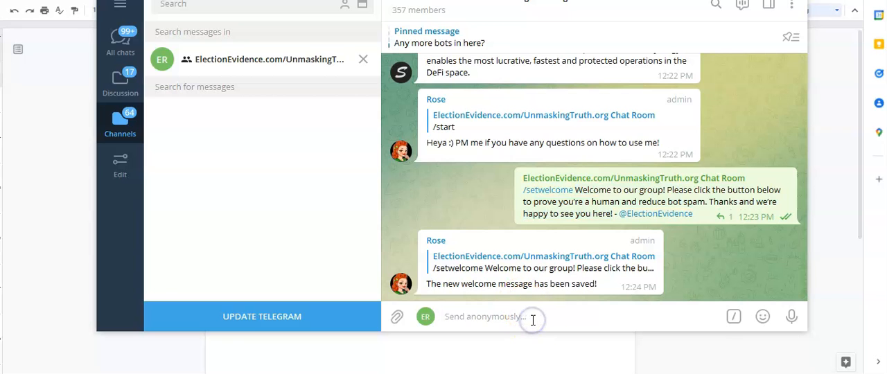
type("/captcha yes")
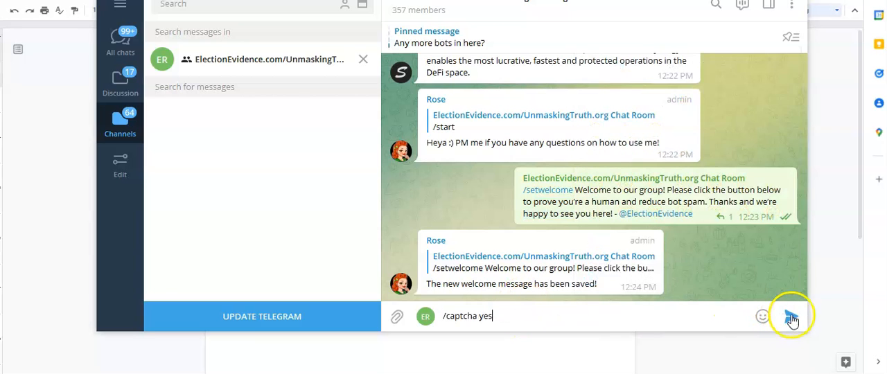
left_click(792, 316)
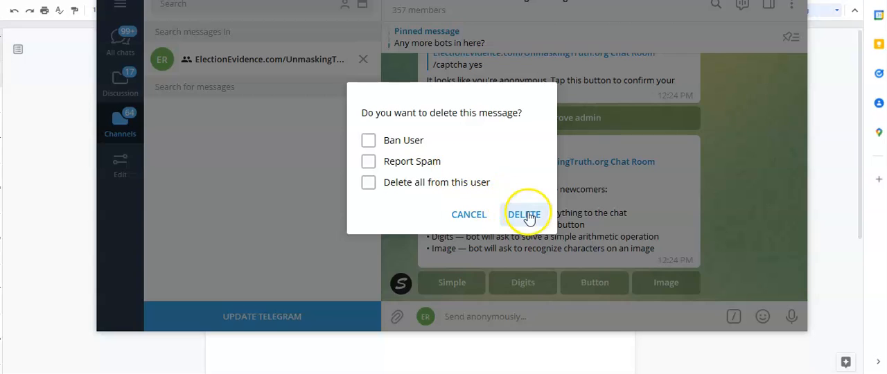
left_click(523, 214)
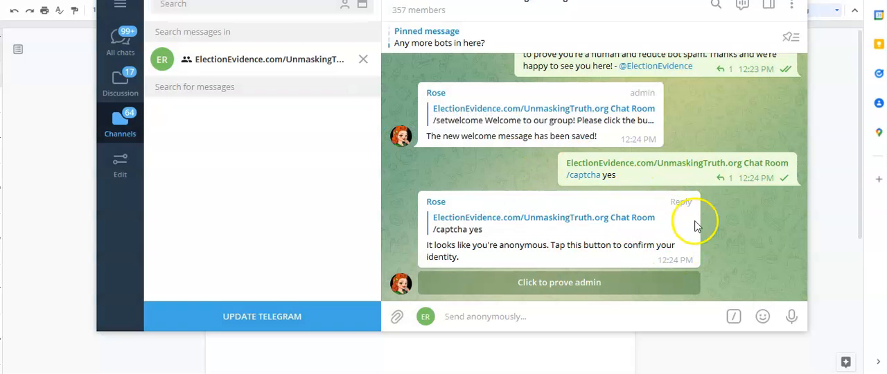
mouse_move(635, 243)
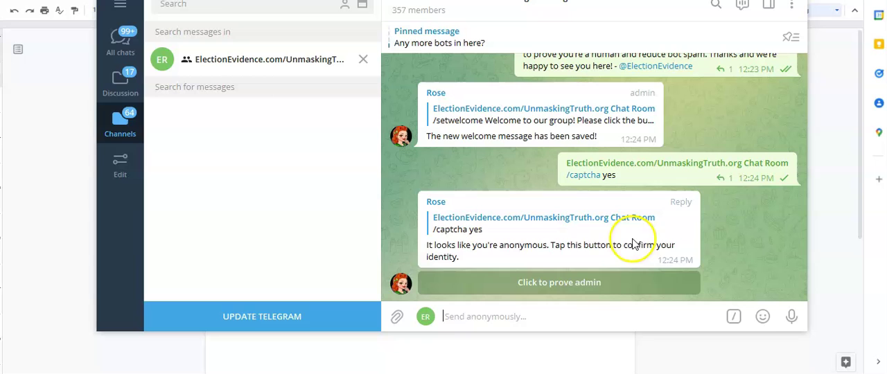
mouse_move(575, 224)
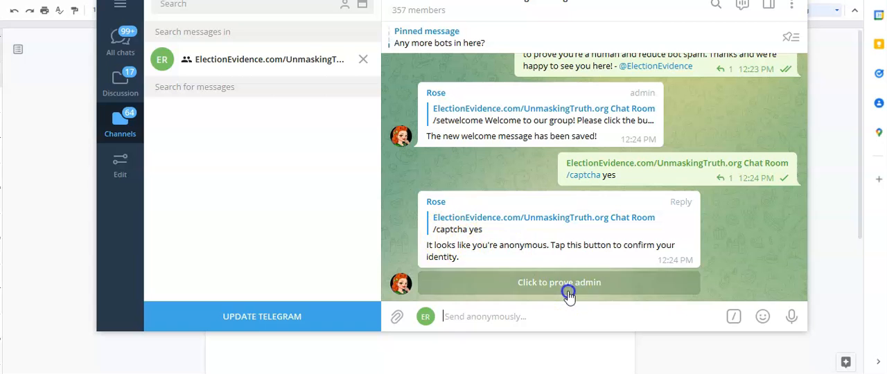
left_click(560, 282)
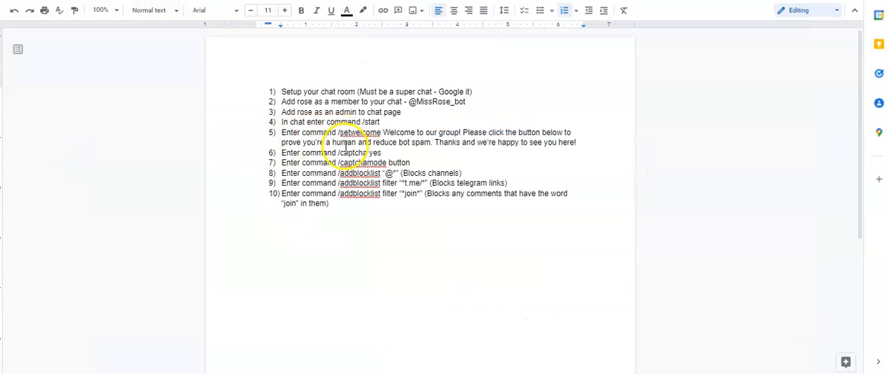
- Pick the step 7 captchamode command and send /captchamode button to Rose
left_click(412, 163)
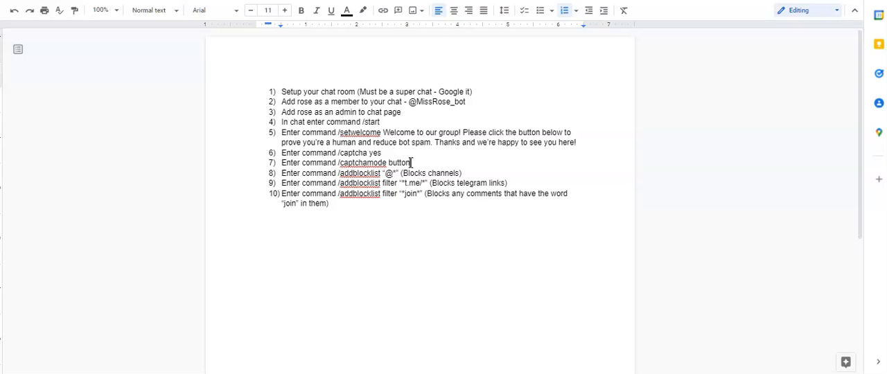
double_click(360, 162)
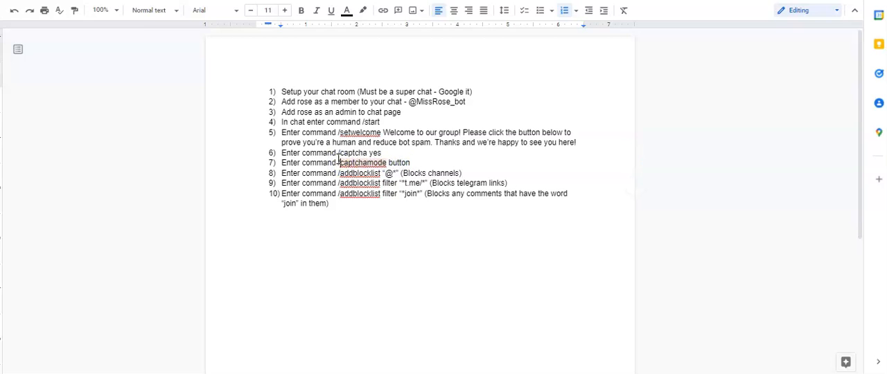
double_click(360, 162)
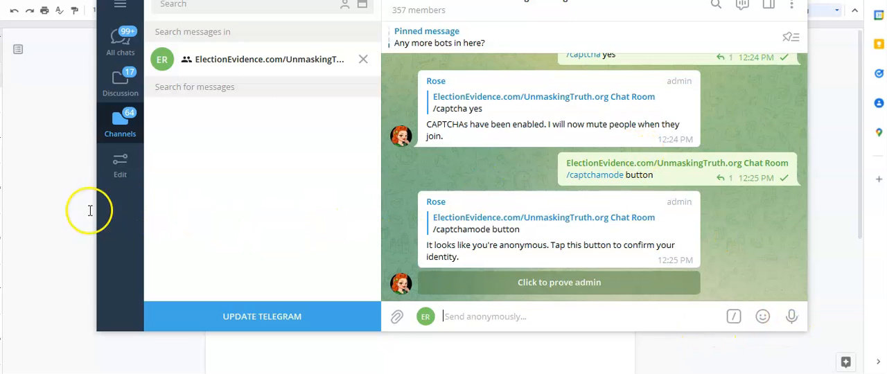
scroll("up", 3)
type("/addblocklist “@*”")
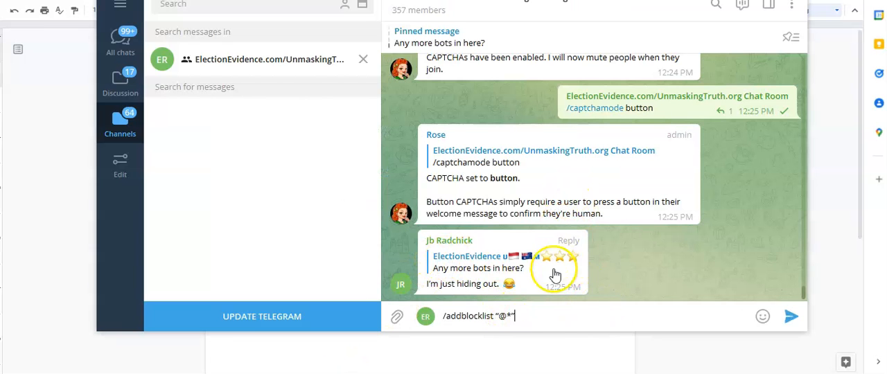
- Send /addblocklist "@*" and prove admin identity in Rose's reply
left_click(792, 316)
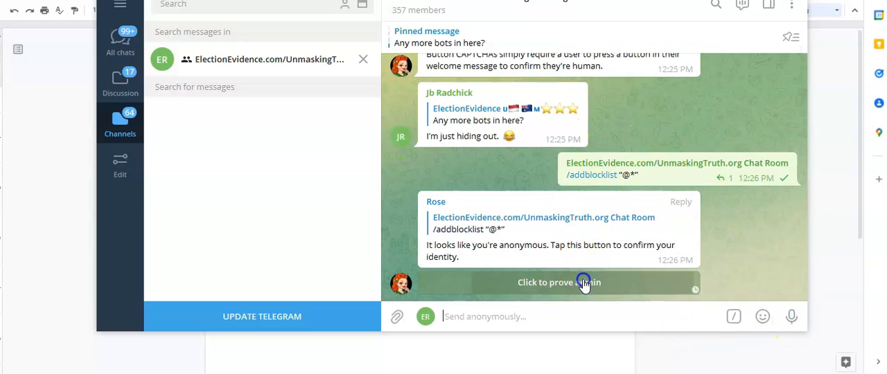
left_click(560, 283)
type("/addblocklist \"t.me/*\"")
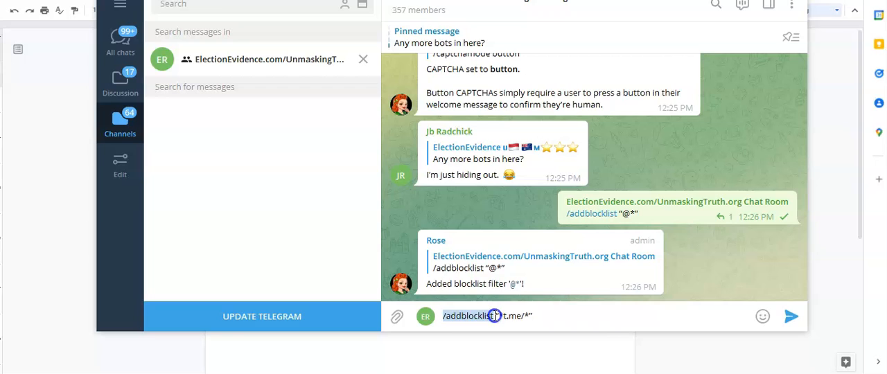
- Edit the drafted /addblocklist "*t.me/*" command in the message box
left_click(502, 316)
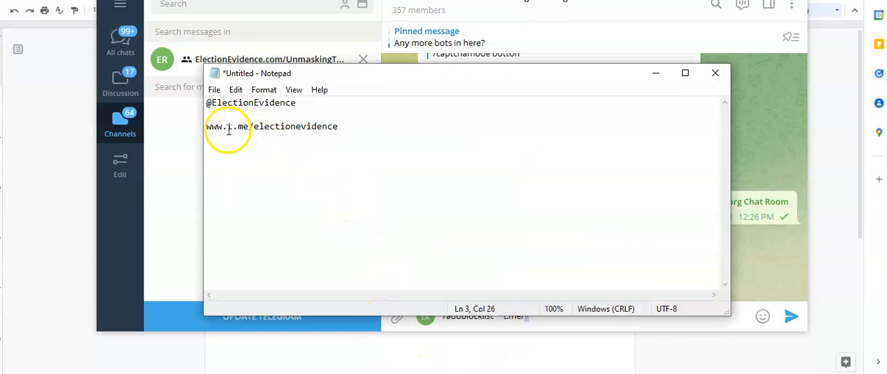
double_click(215, 126)
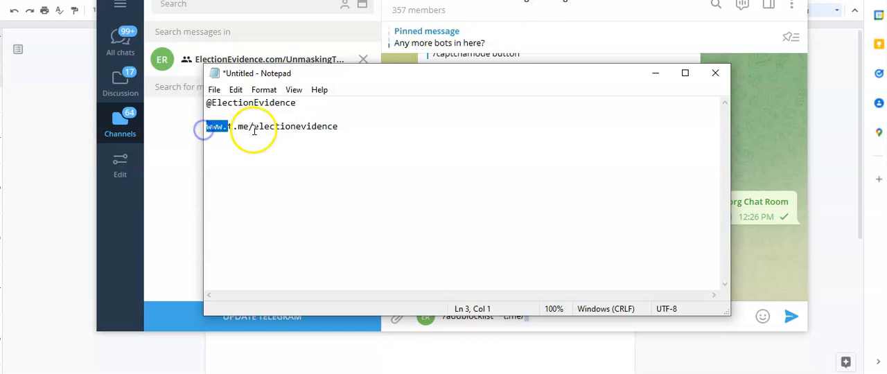
double_click(294, 126)
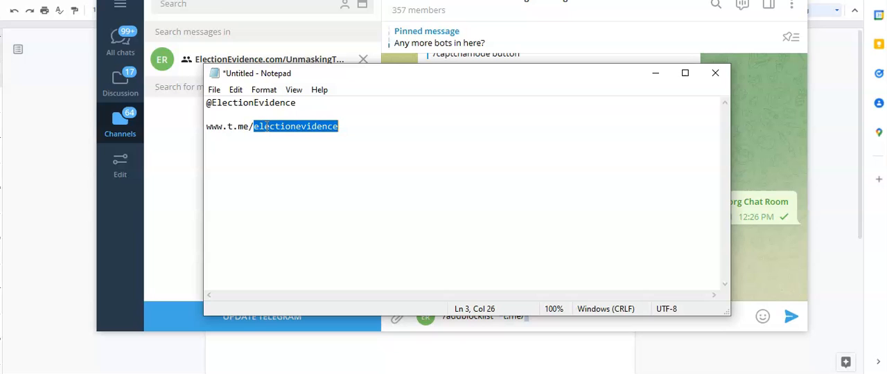
left_click(228, 126)
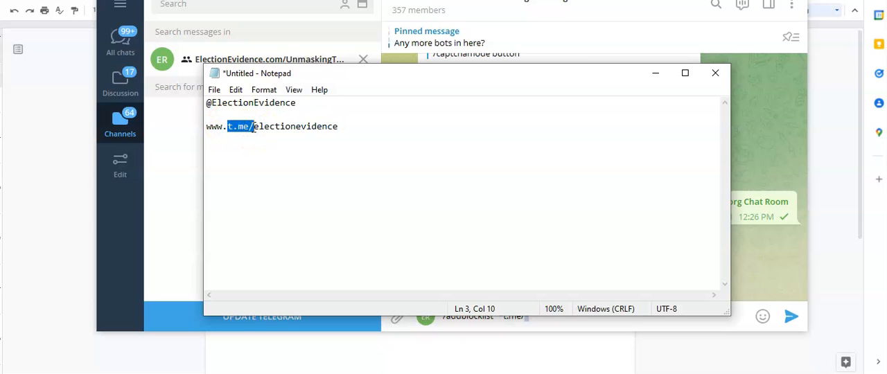
mouse_move(654, 72)
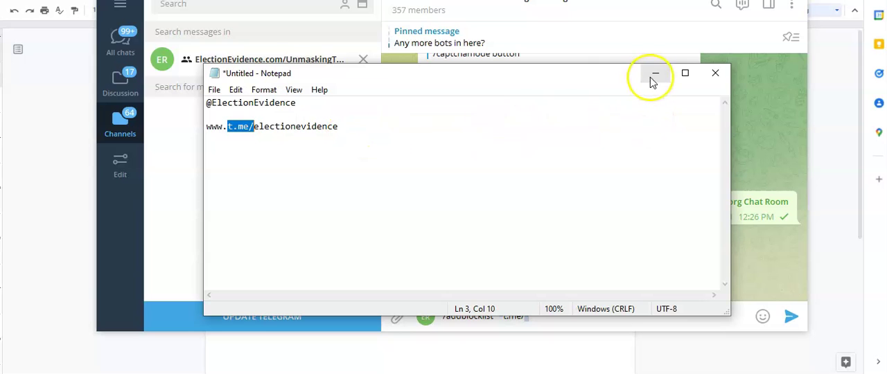
left_click(654, 72)
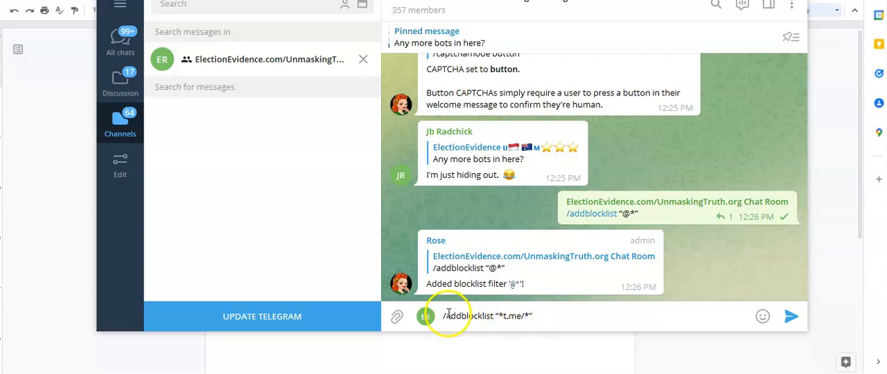
- Send /addblocklist "*t.me/*" and view Rose's confirmation that the filter was added
left_click(762, 316)
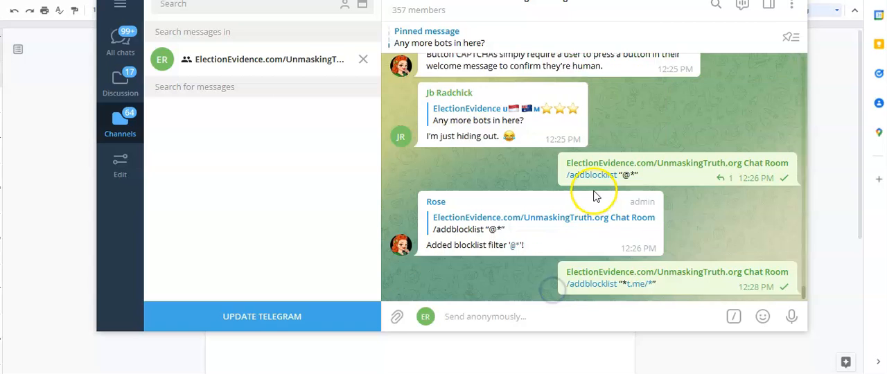
scroll("down", 3)
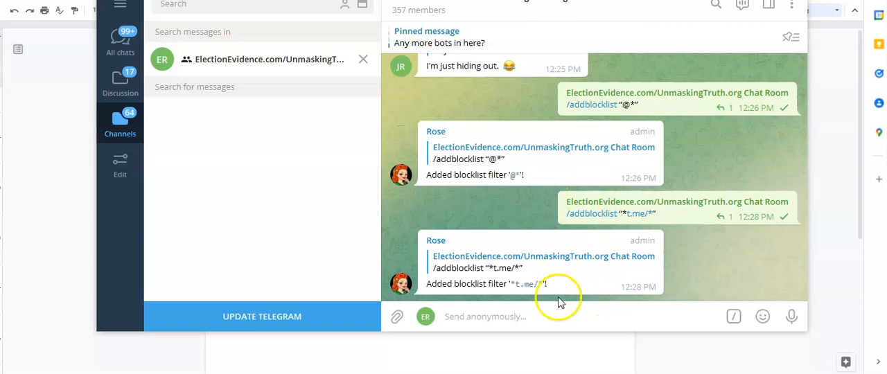
mouse_move(155, 173)
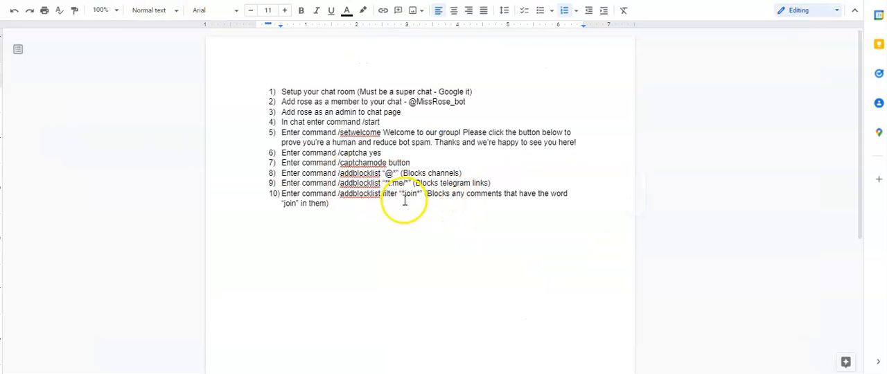
- Send /addblocklist "*join*" per step 10 and confirm Rose's reply that the filter was added
left_click(387, 194)
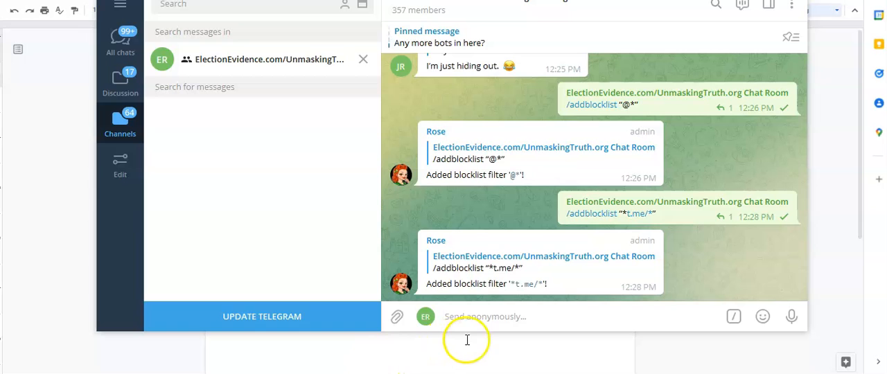
type("/addblocklist \"*join*\"")
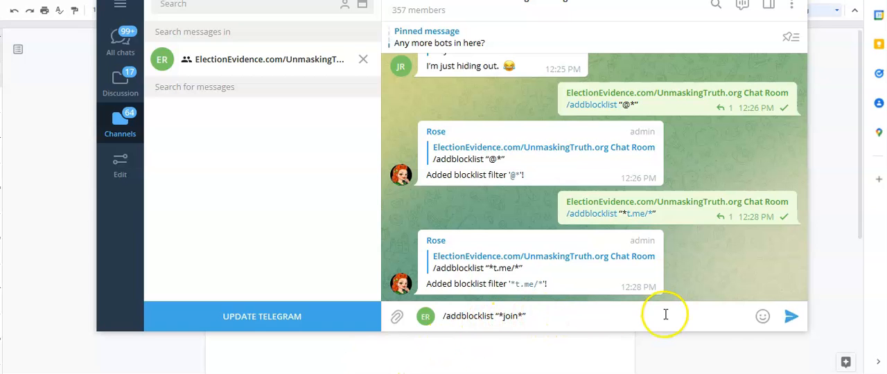
left_click(791, 316)
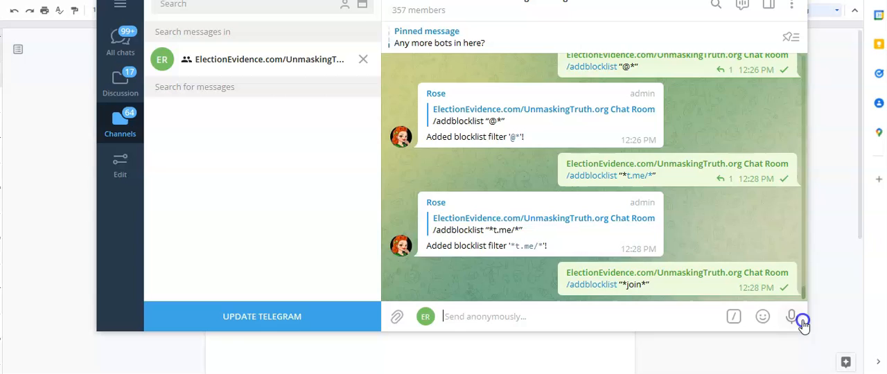
scroll("down", 3)
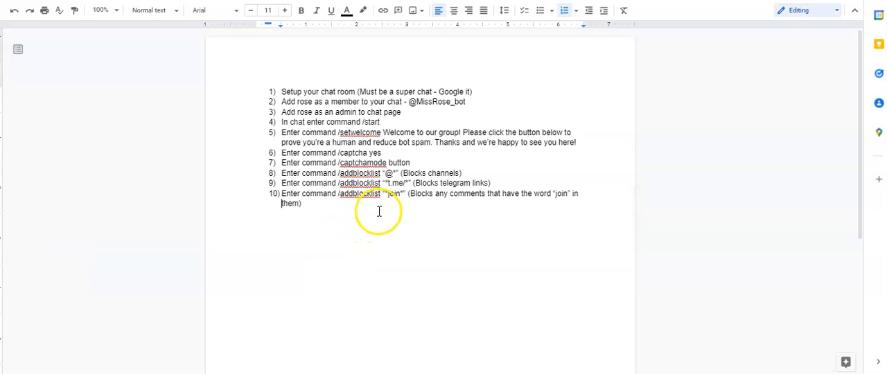
left_click(387, 193)
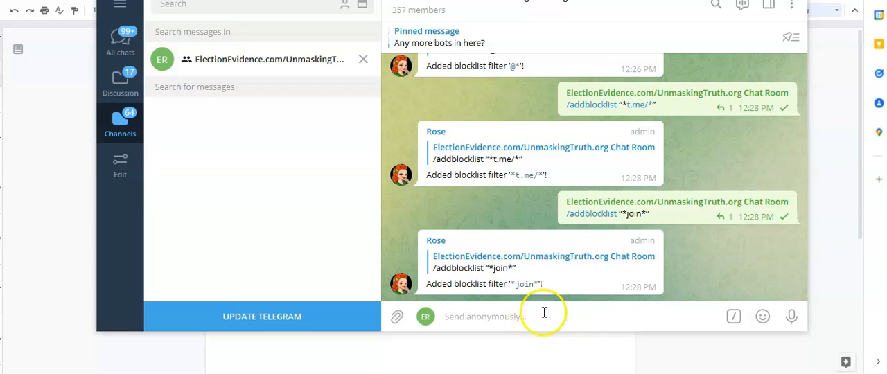
mouse_move(515, 302)
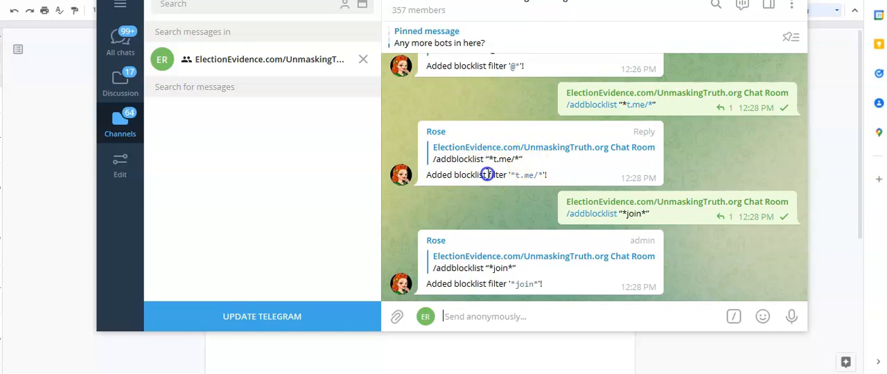
mouse_move(502, 165)
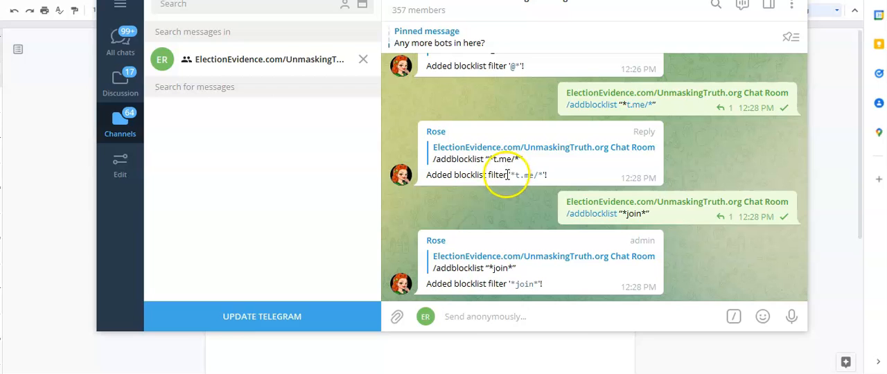
mouse_move(500, 164)
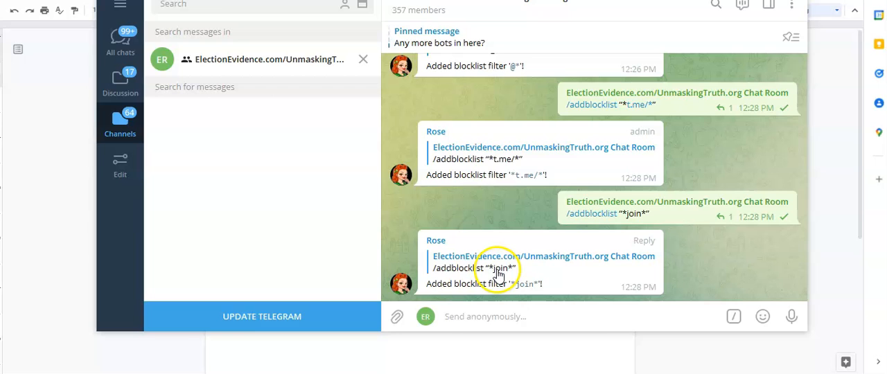
mouse_move(541, 262)
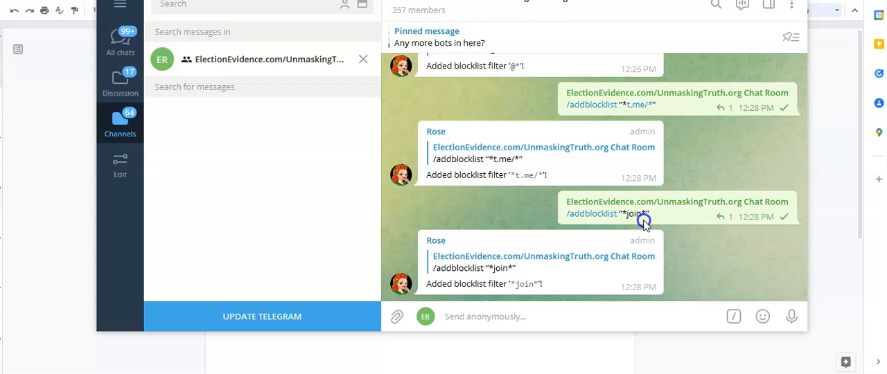
mouse_move(626, 216)
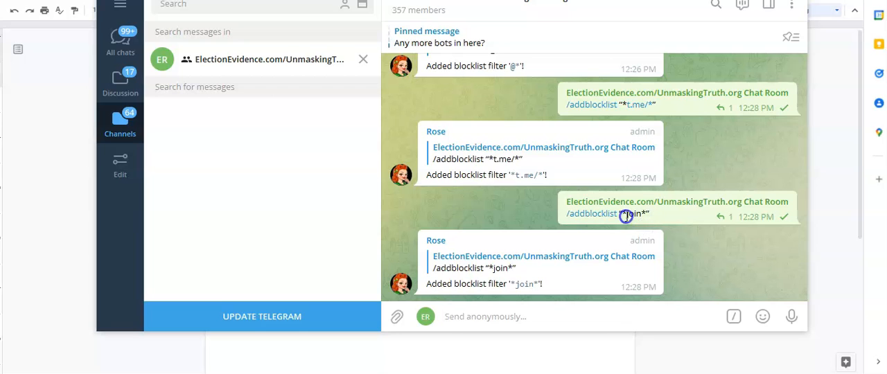
mouse_move(318, 238)
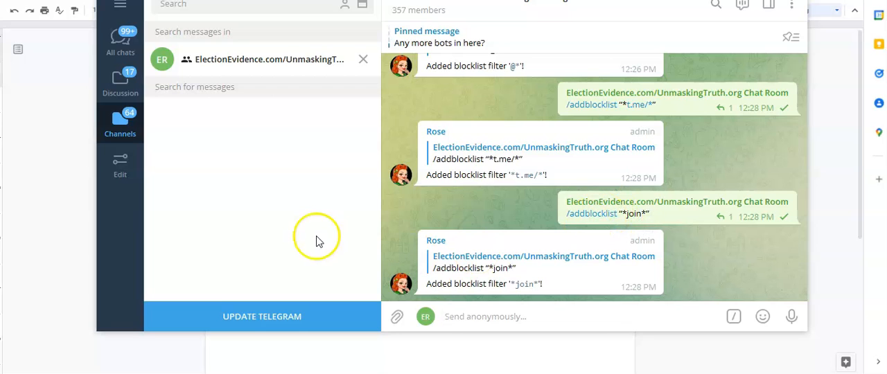
mouse_move(367, 201)
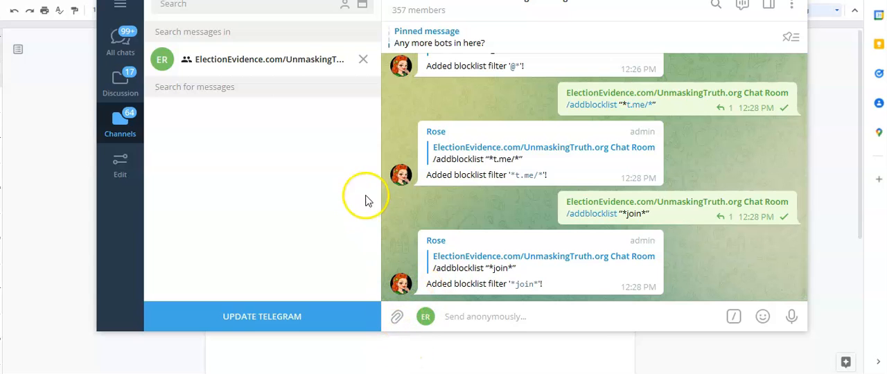